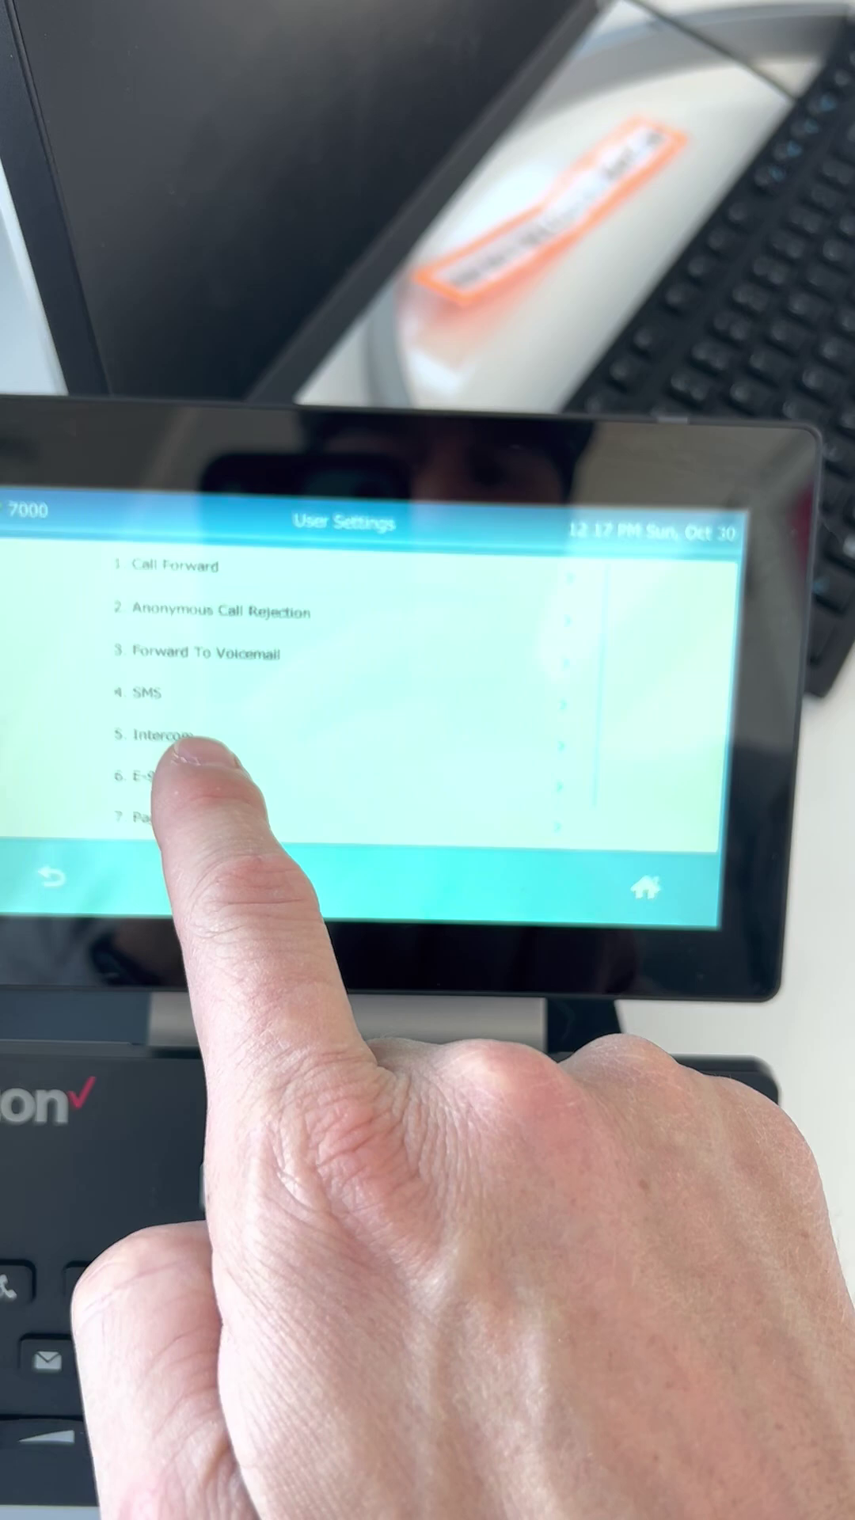
Enable Intercom in User Settings, then list the type choices for empty Line Key 7
click(158, 735)
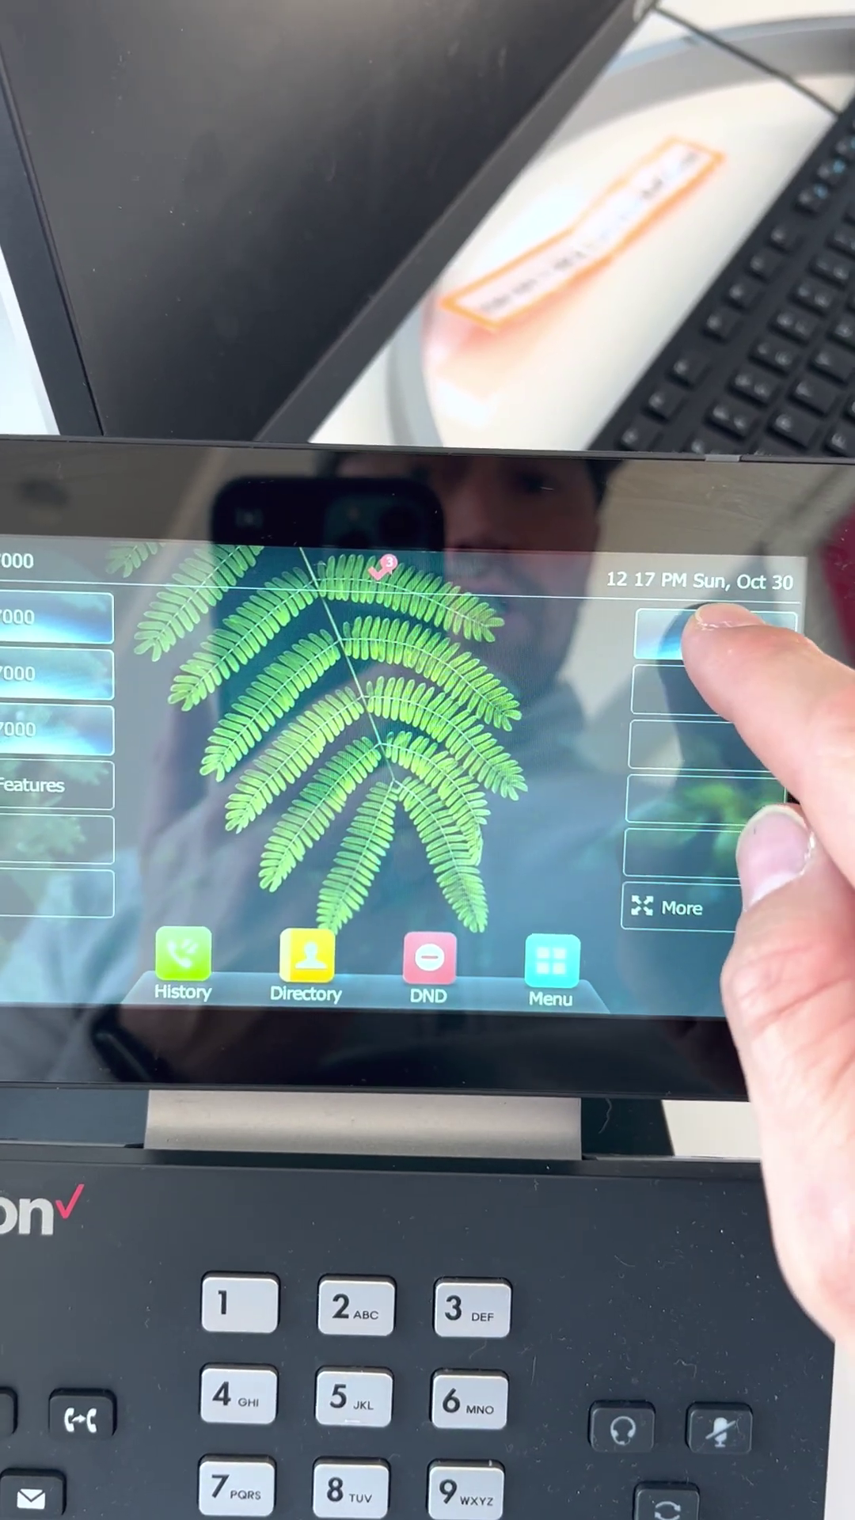
click(700, 641)
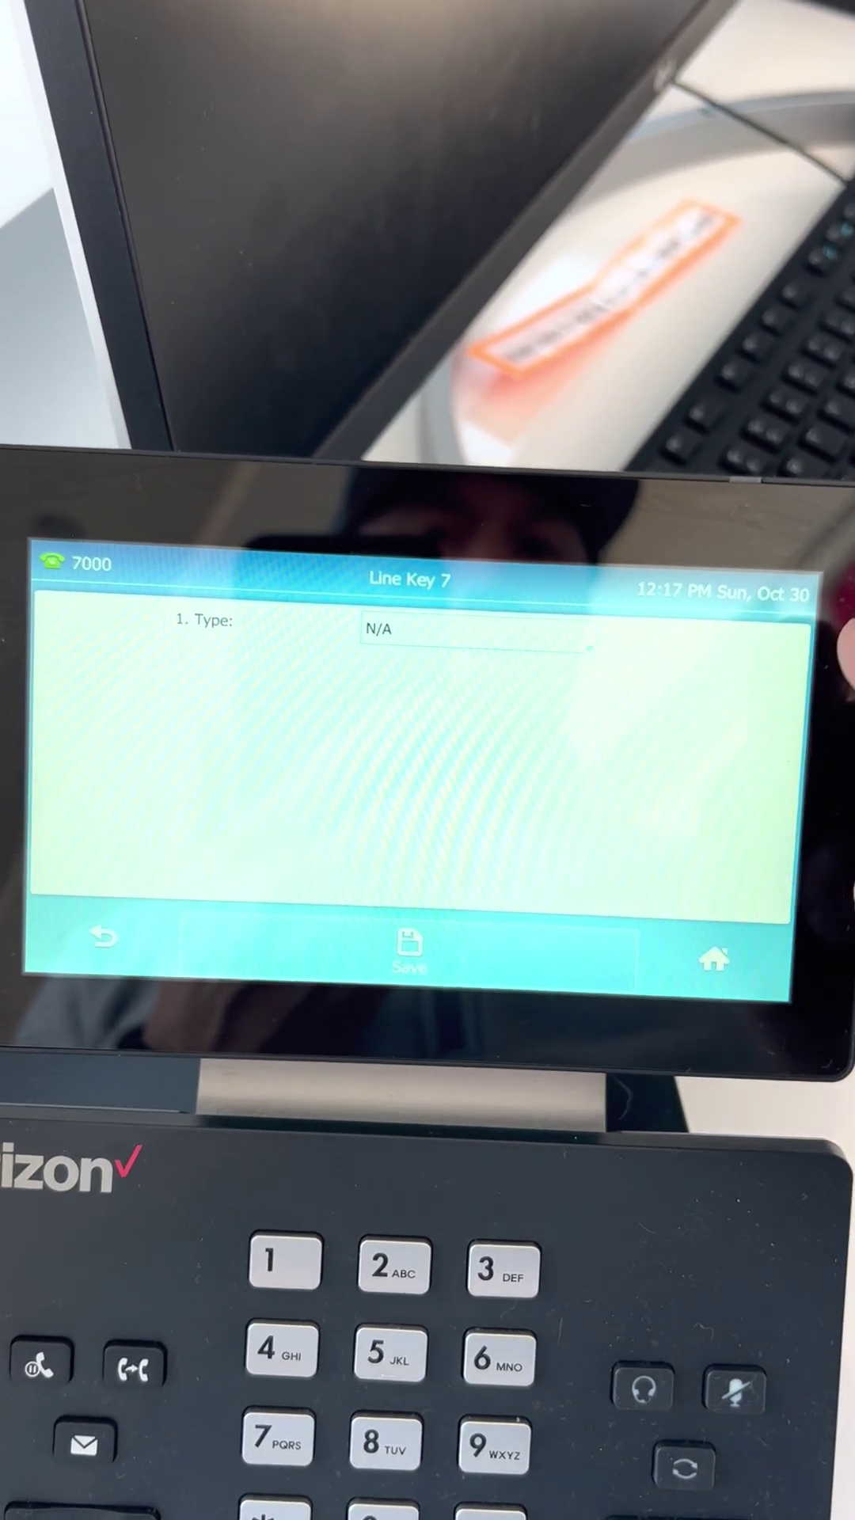
click(475, 632)
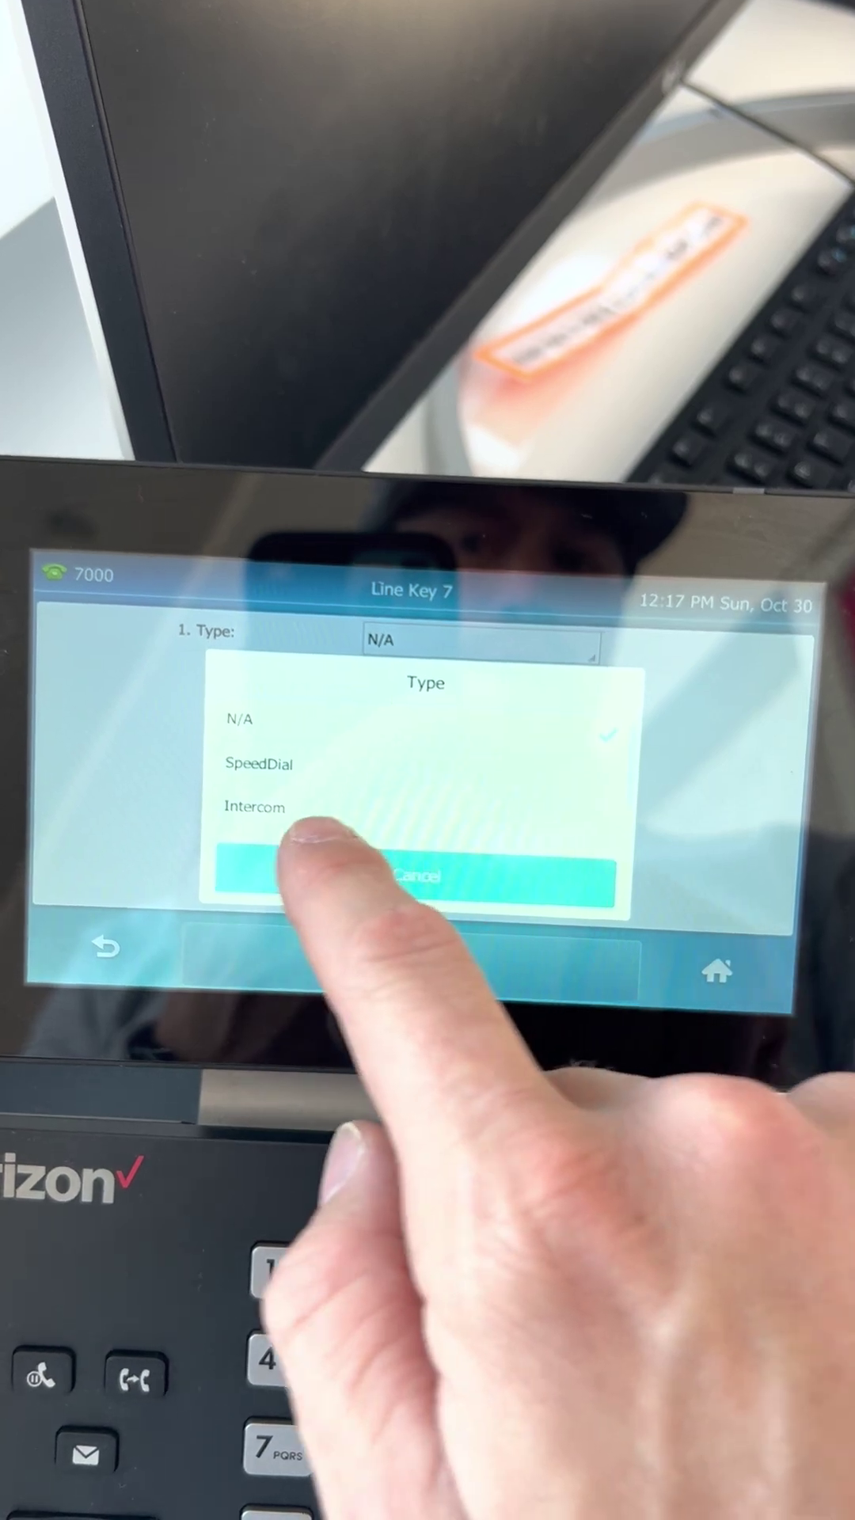